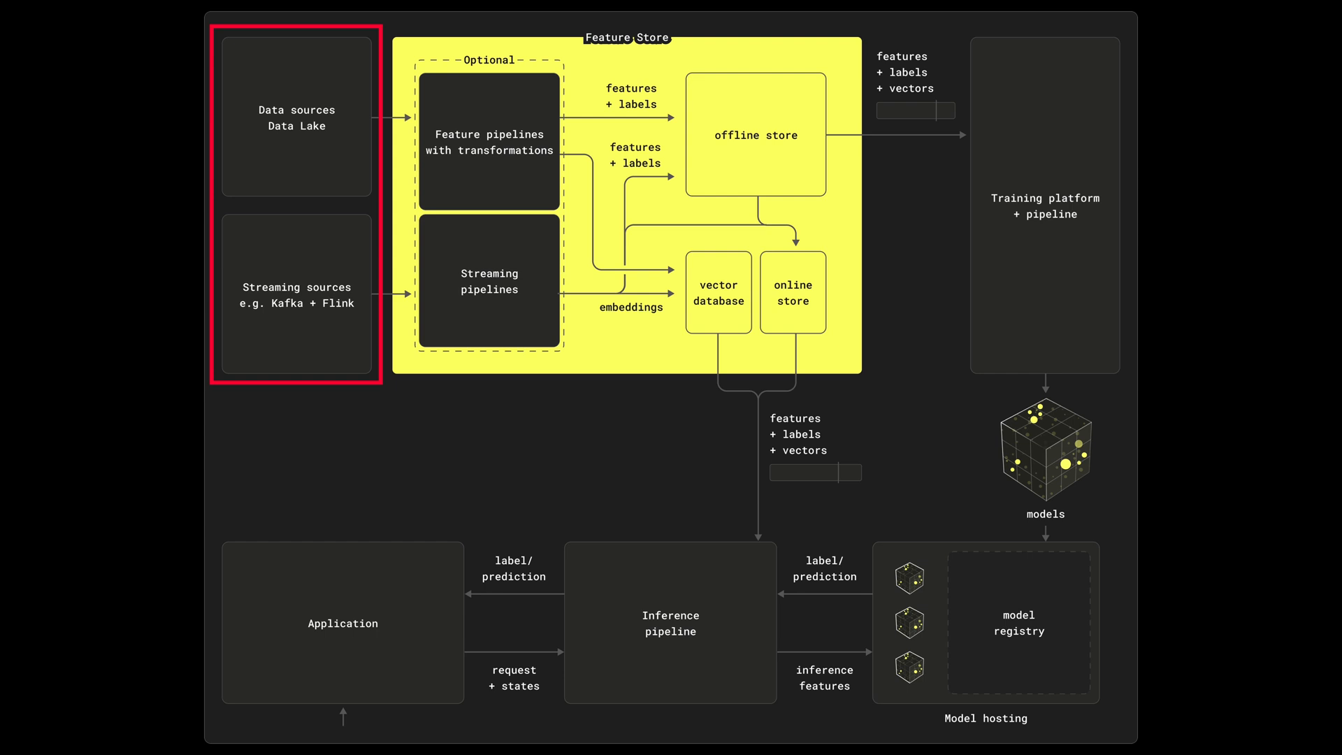
Move the red highlight box onto the optional feature and streaming pipelines group.
click(489, 210)
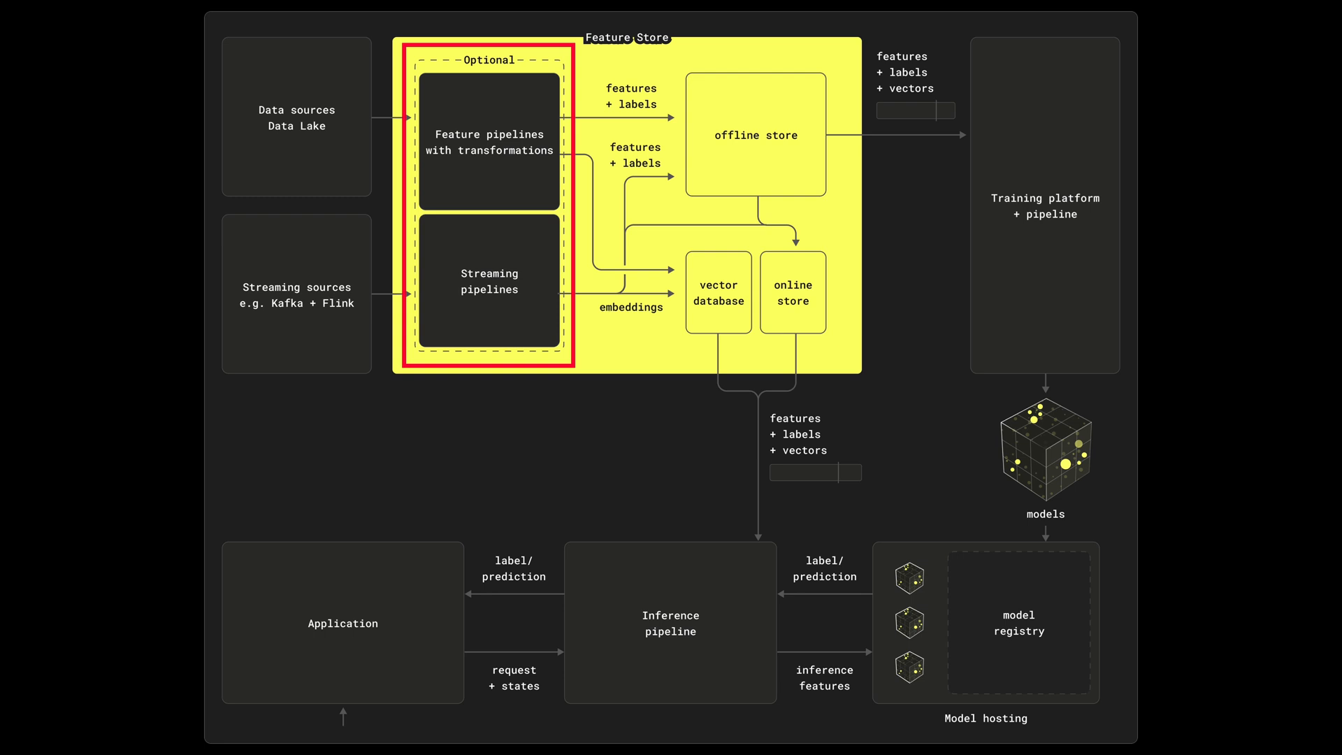